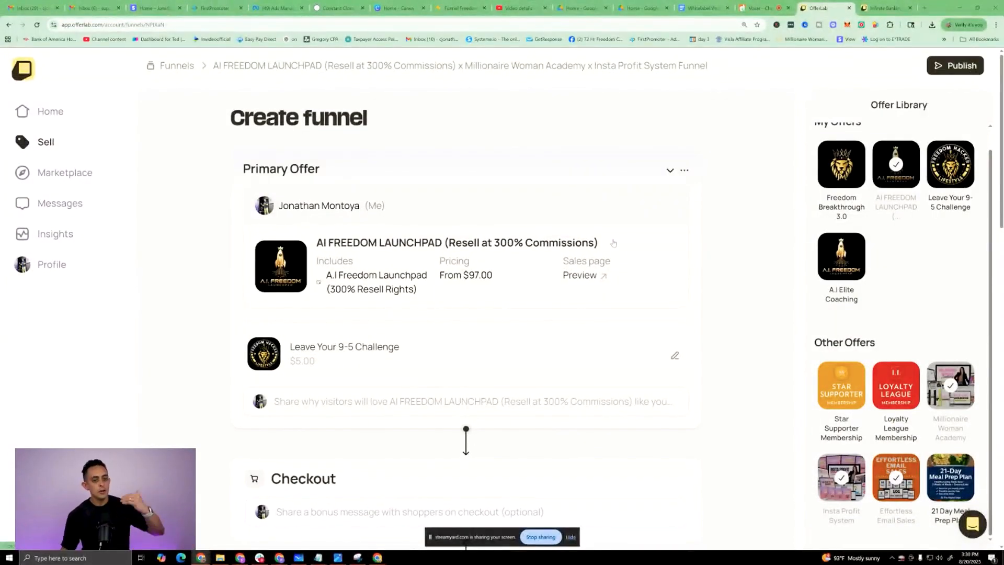
- Scroll down the super bonus landing page to its registration form
scroll(down, 3)
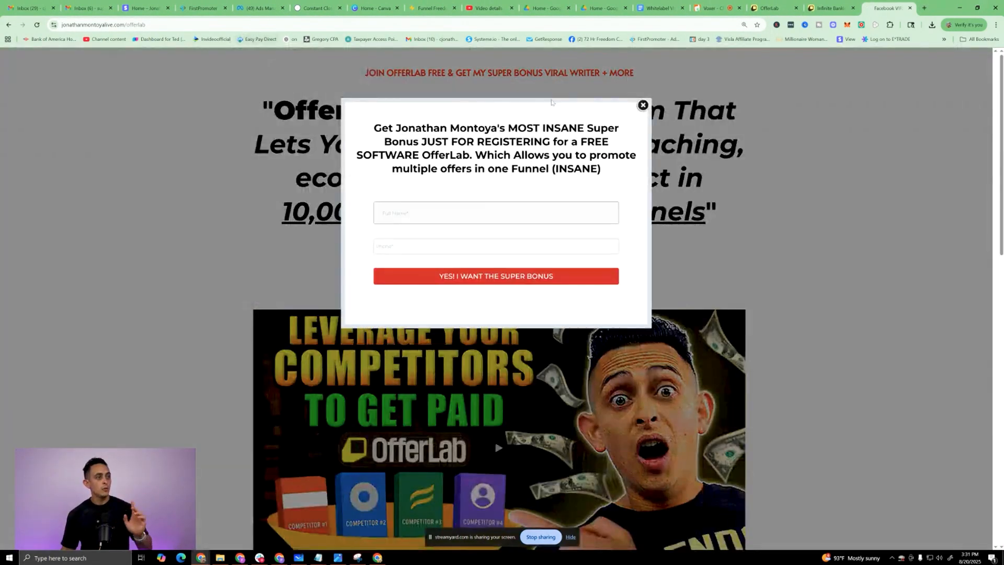
- Close the super bonus registration form and go to the offerlabty thank-you page
click(643, 105)
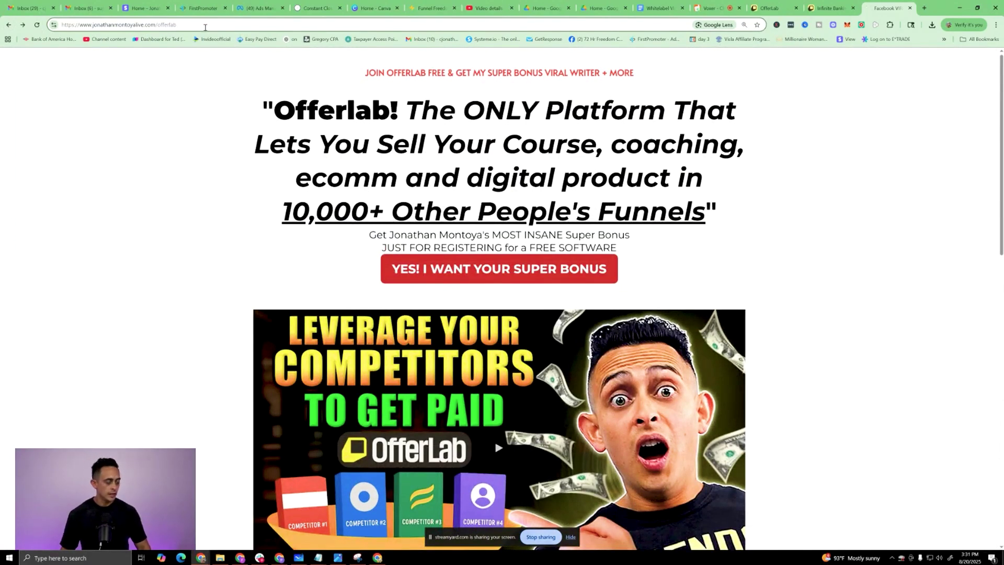
click(499, 269)
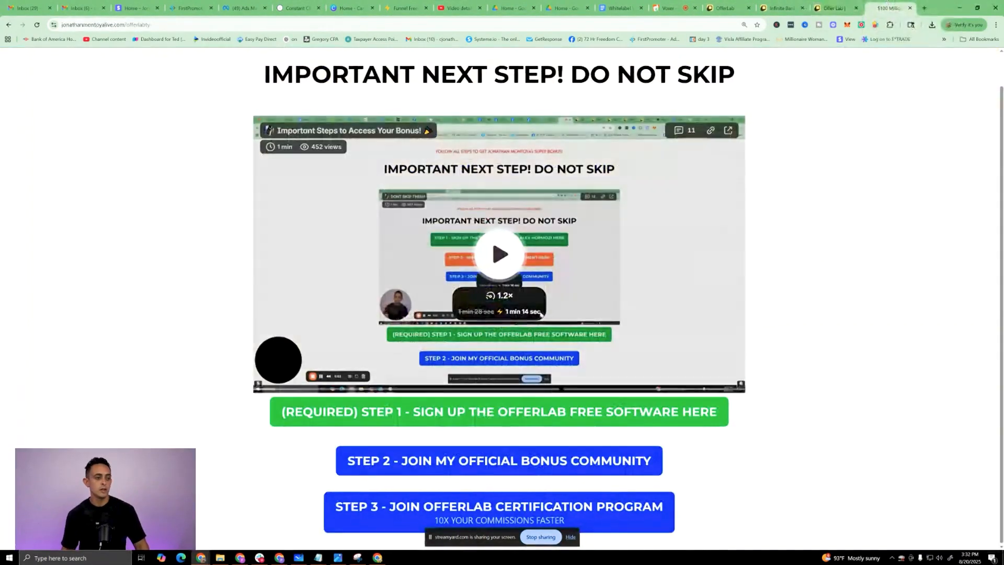
- View the OfferLab certification upsell page and scroll through it
click(498, 512)
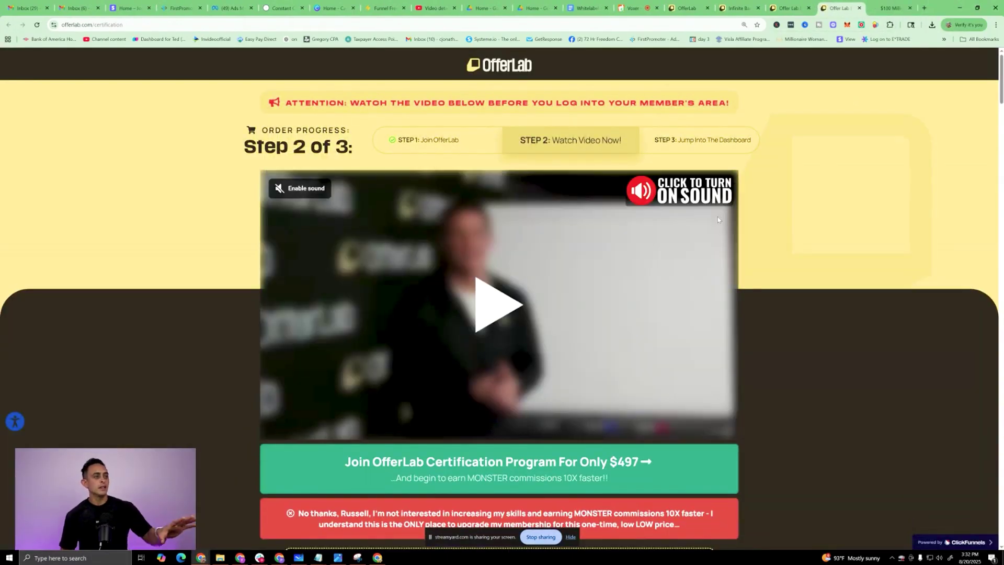
scroll(down, 3)
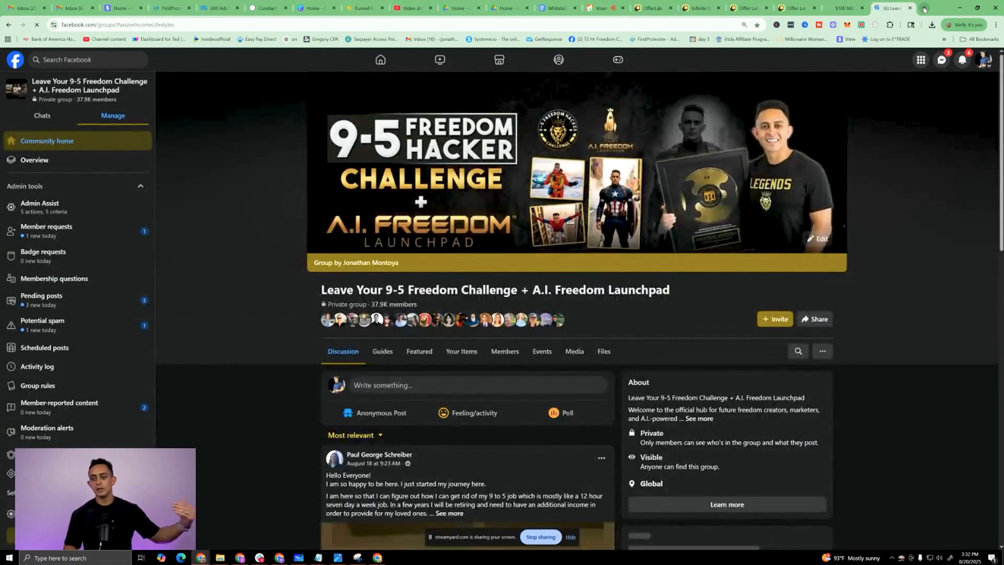
- Scroll Jonathan Montoya's Facebook posts promoting the OfferLab link, then return to the certification page
scroll(down, 3)
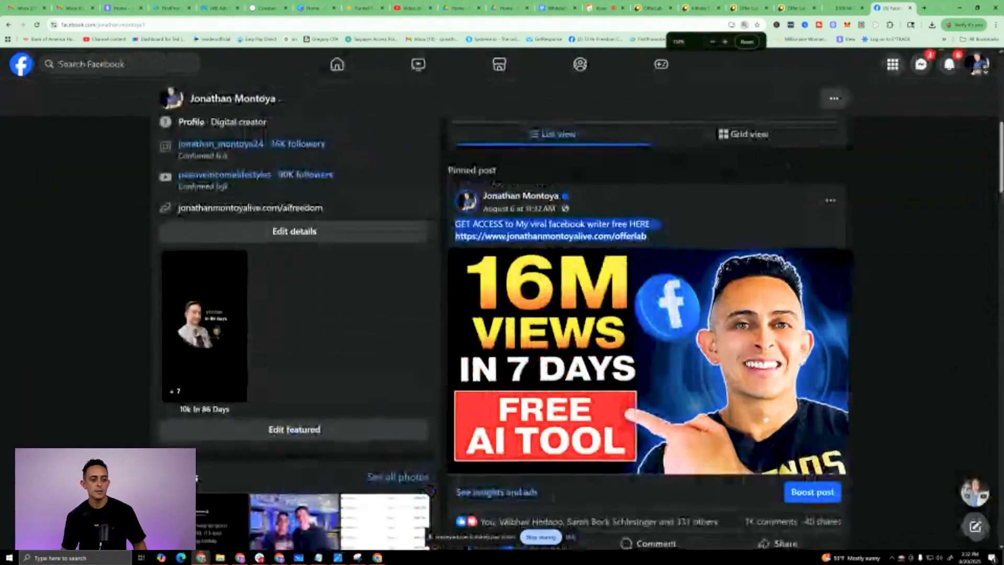
scroll(down, 3)
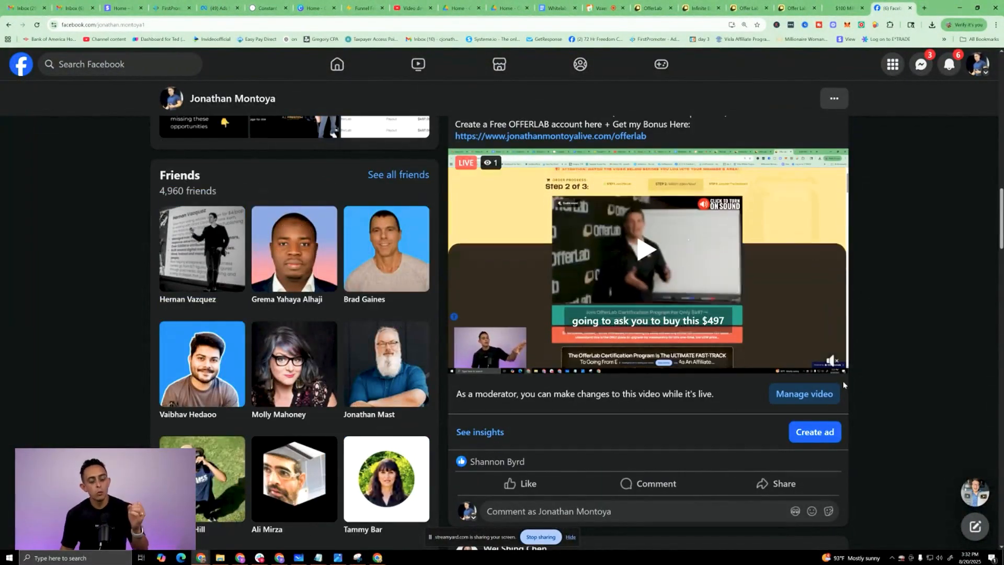
click(795, 8)
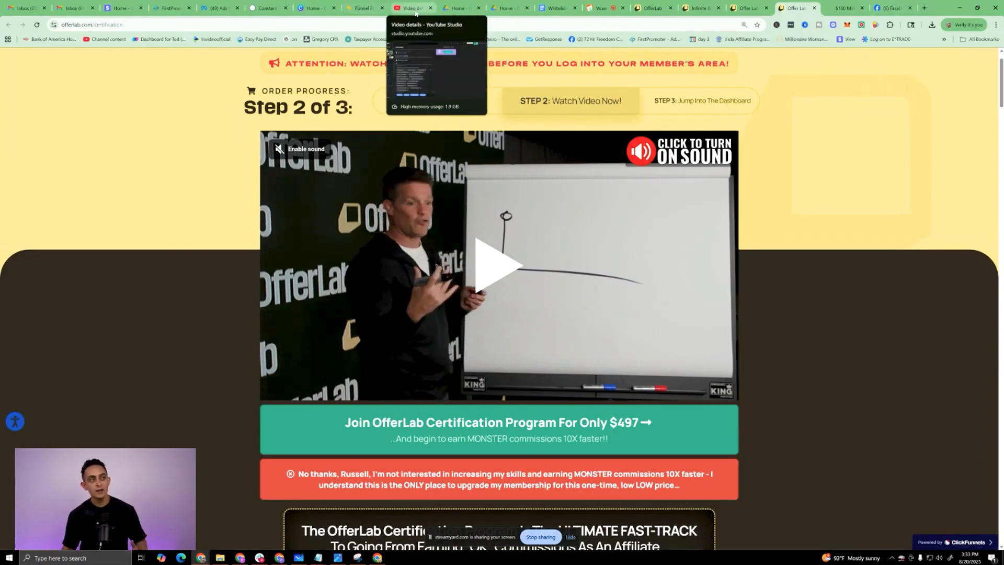
click(412, 8)
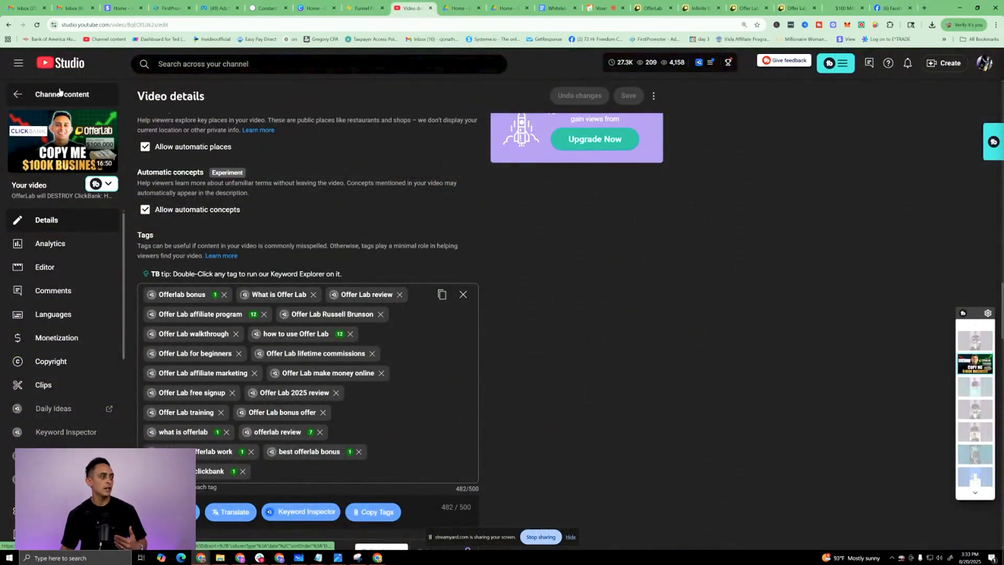
click(18, 94)
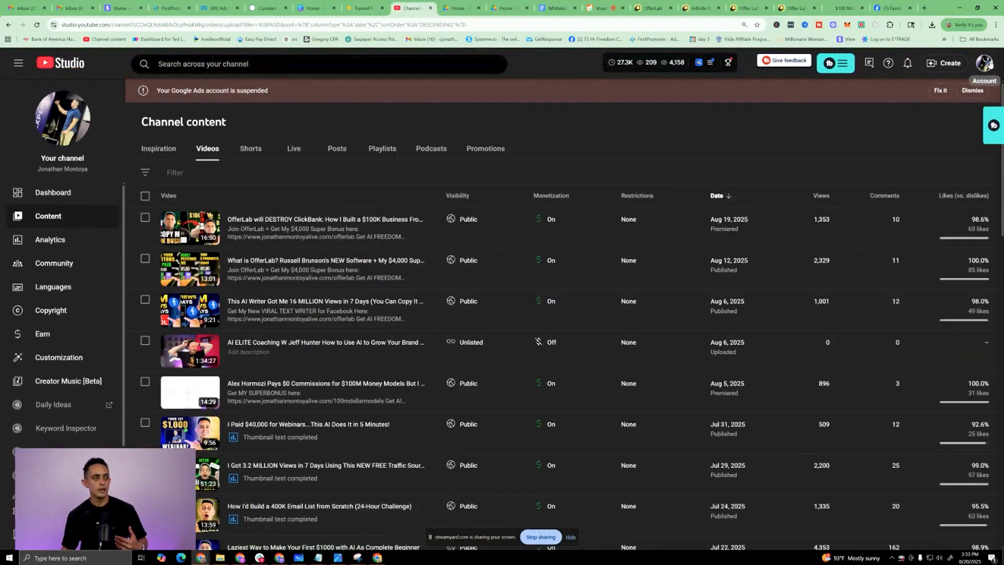
click(985, 64)
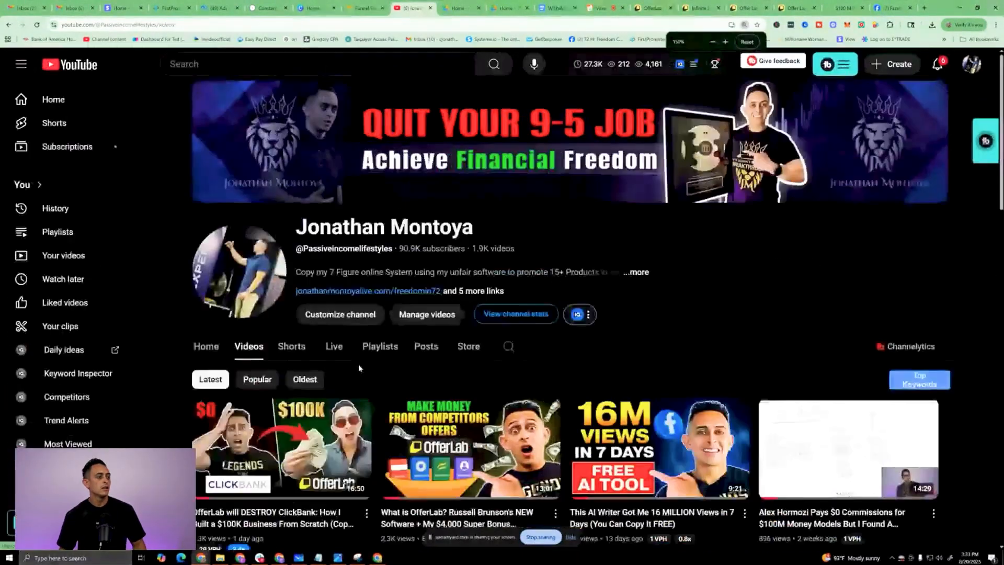
scroll(down, 3)
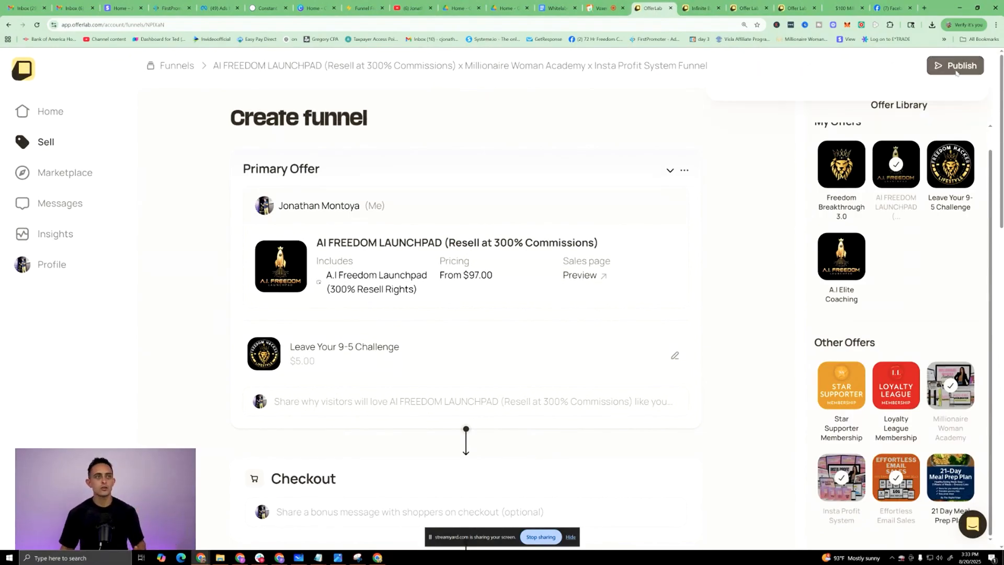
- Publish the AI Freedom Launchpad funnel on the OfferLab domain and copy its live link
click(956, 65)
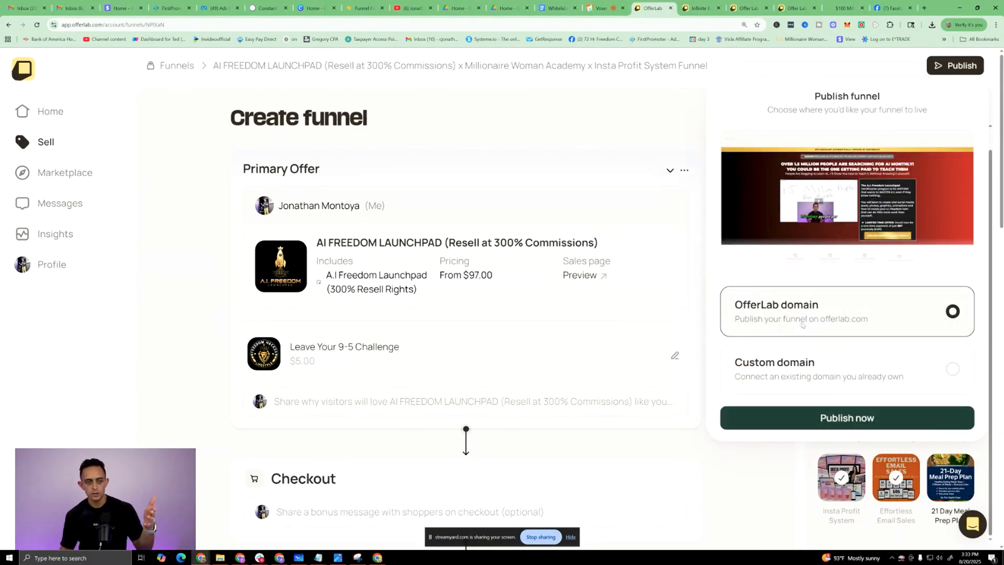
click(952, 380)
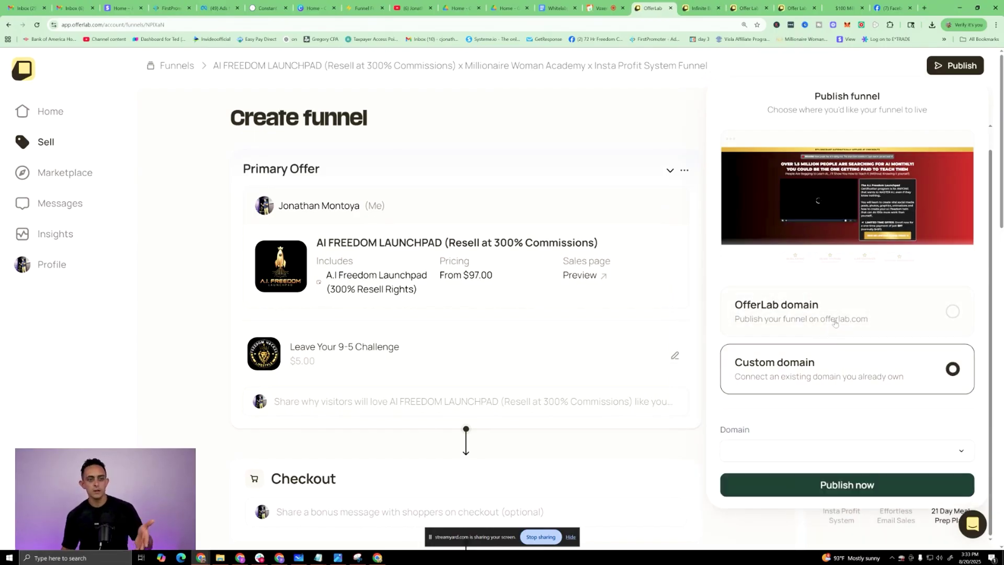
click(953, 308)
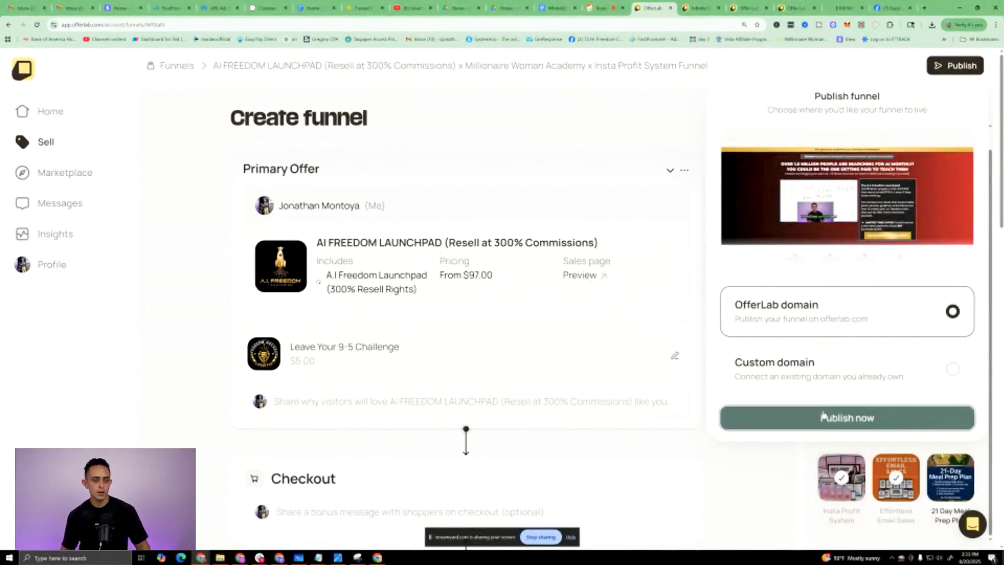
click(847, 418)
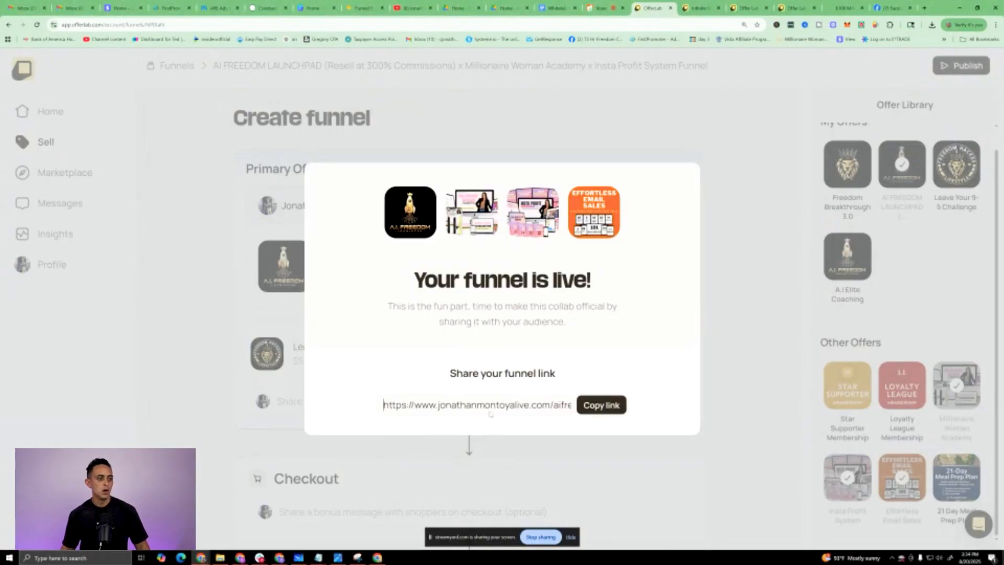
click(601, 405)
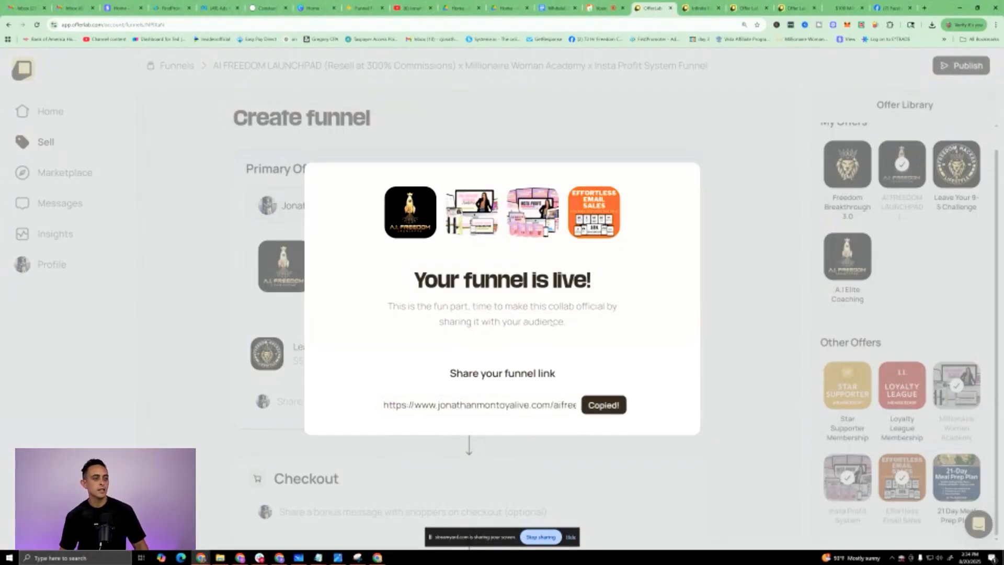